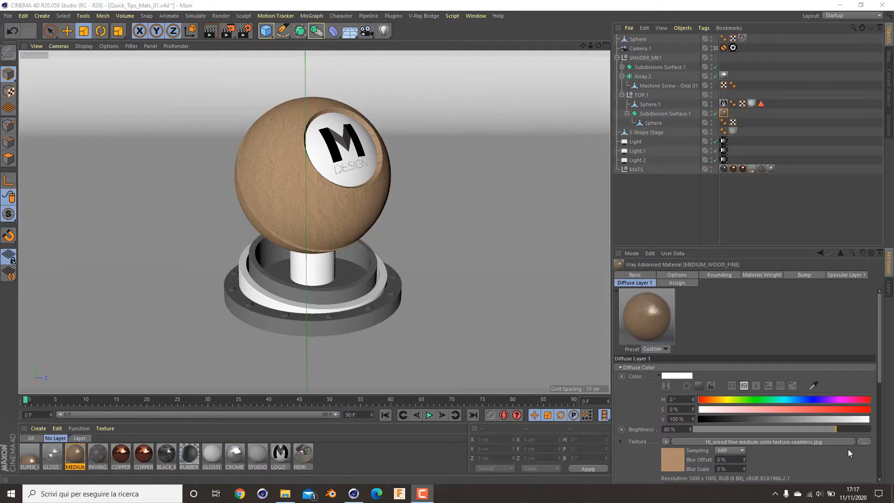
mouse_move(830, 400)
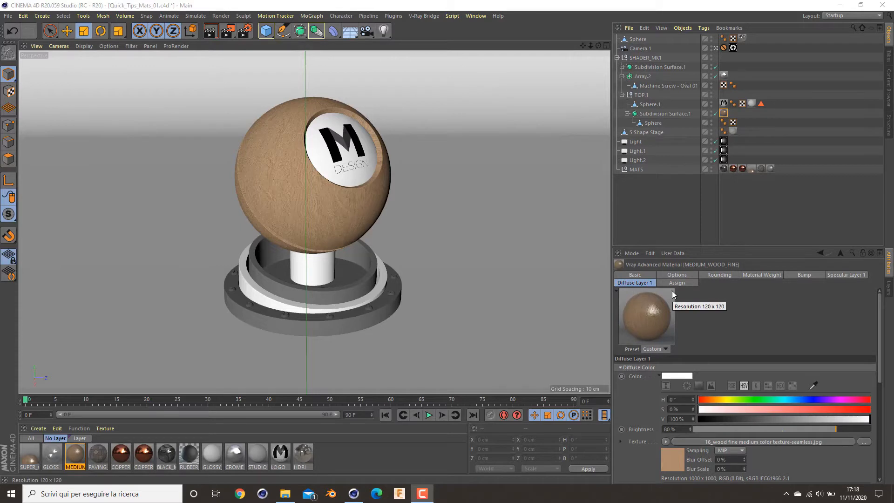
mouse_move(676, 293)
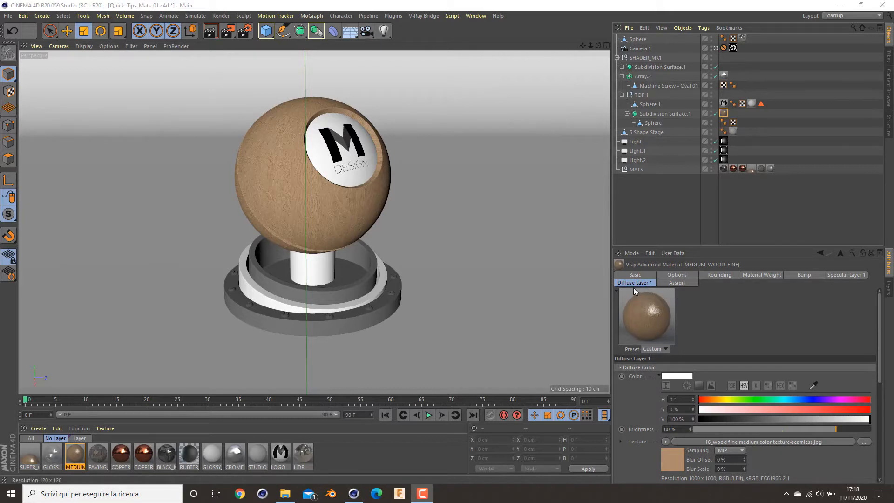
mouse_move(635, 333)
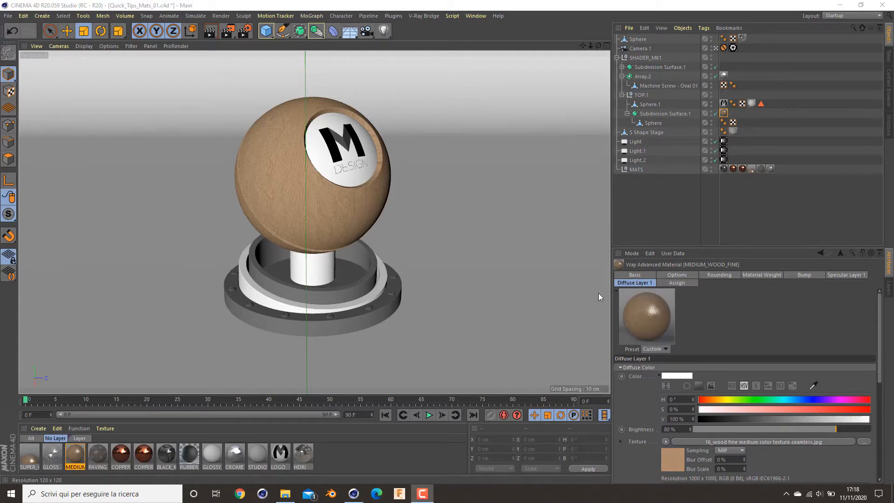
mouse_move(702, 363)
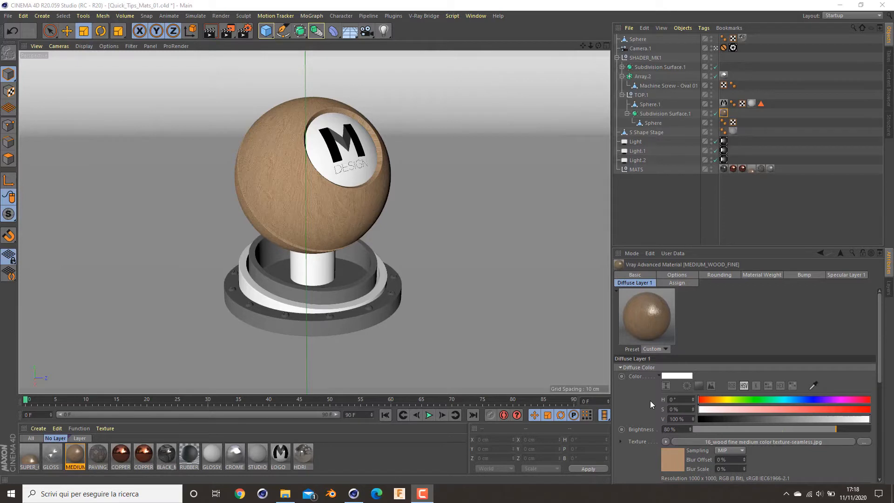
mouse_move(725, 269)
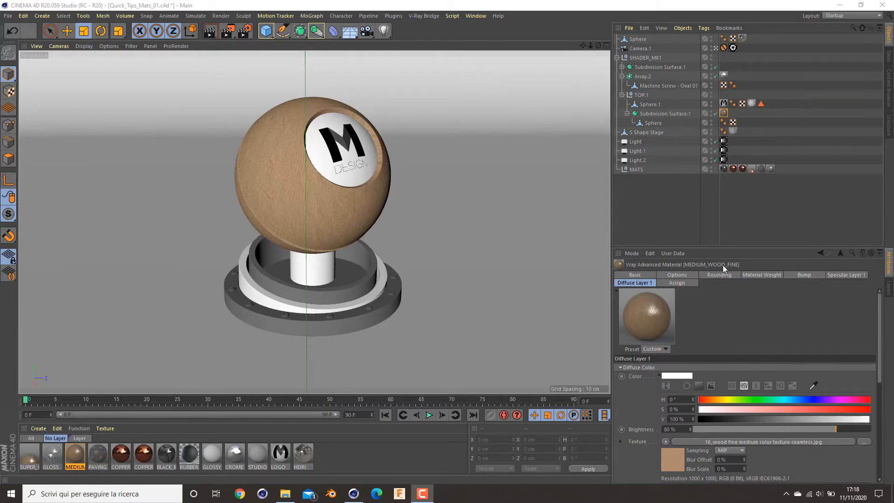
mouse_move(777, 316)
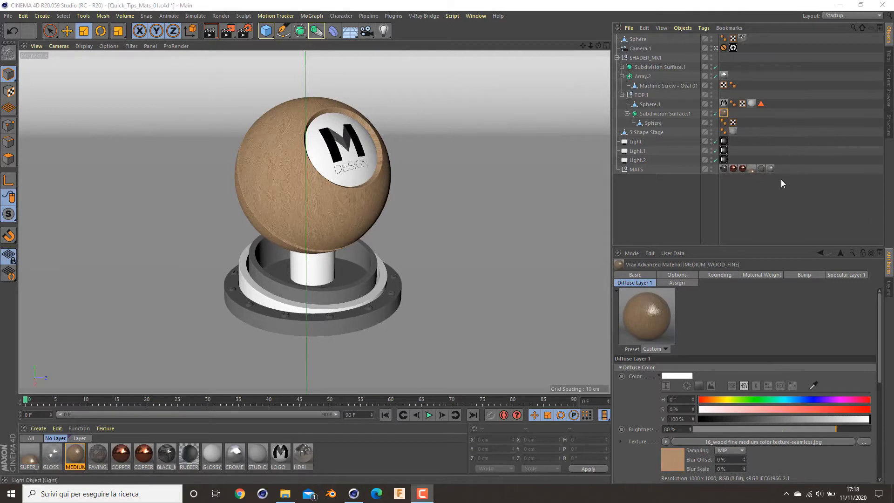
mouse_move(710, 157)
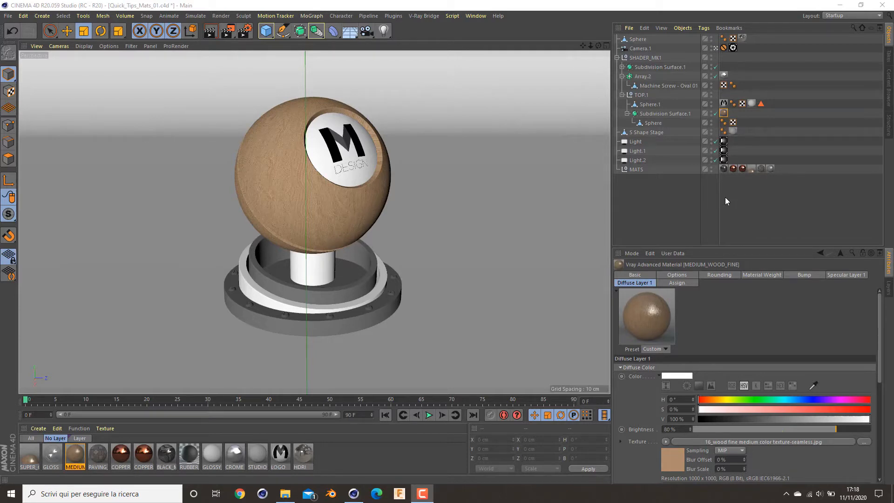
mouse_move(727, 204)
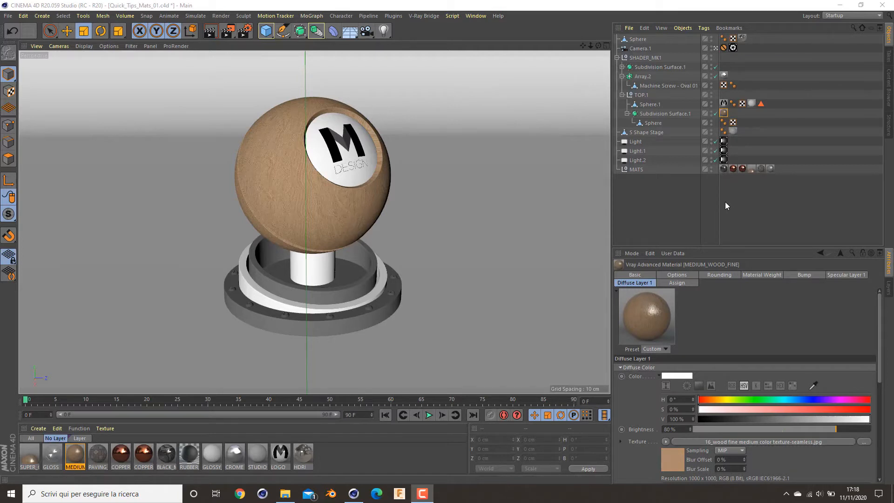
mouse_move(224, 433)
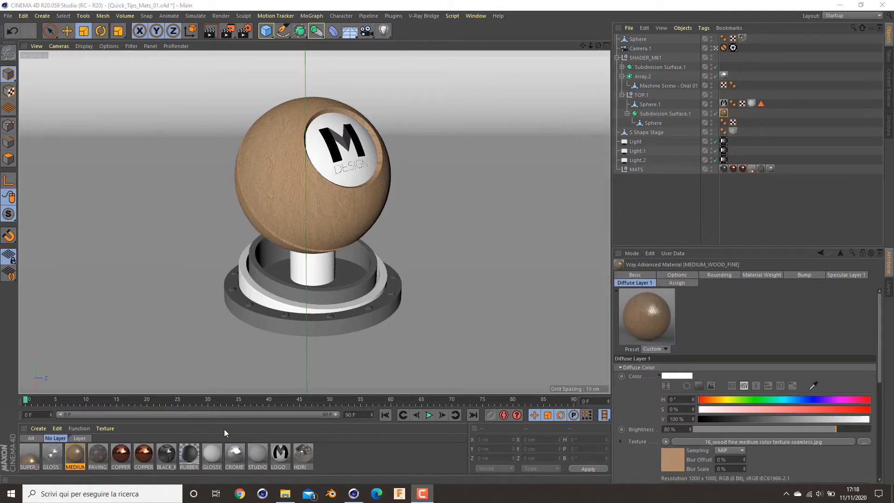
Step: Open the medium wood V-Ray material and inspect Diffuse Layer 1's wood texture shader
left_click(38, 429)
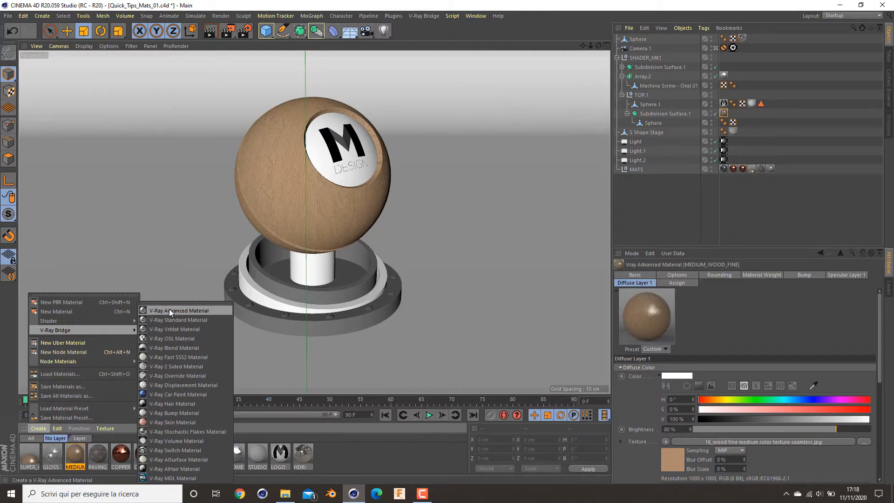
mouse_move(236, 306)
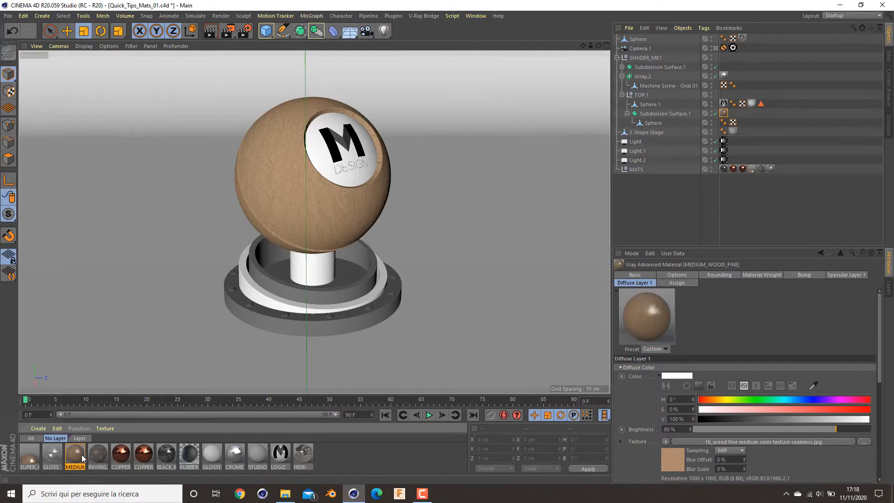
double_click(75, 456)
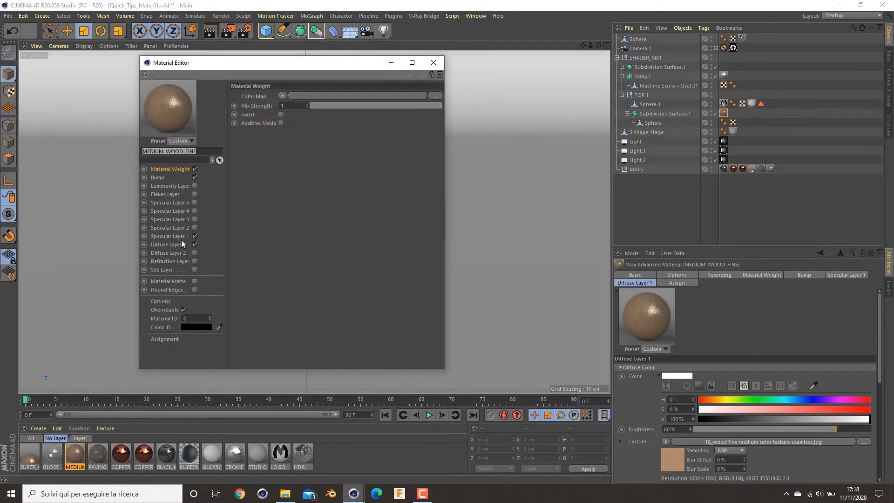
left_click(169, 244)
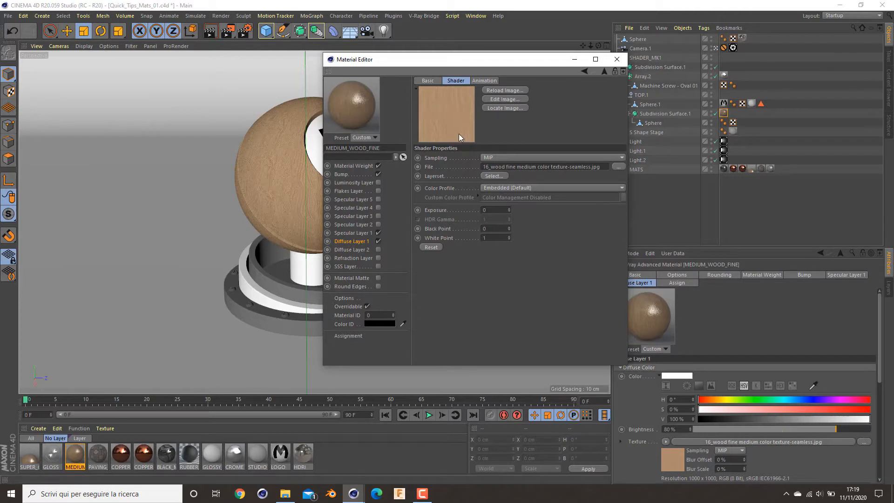
mouse_move(431, 93)
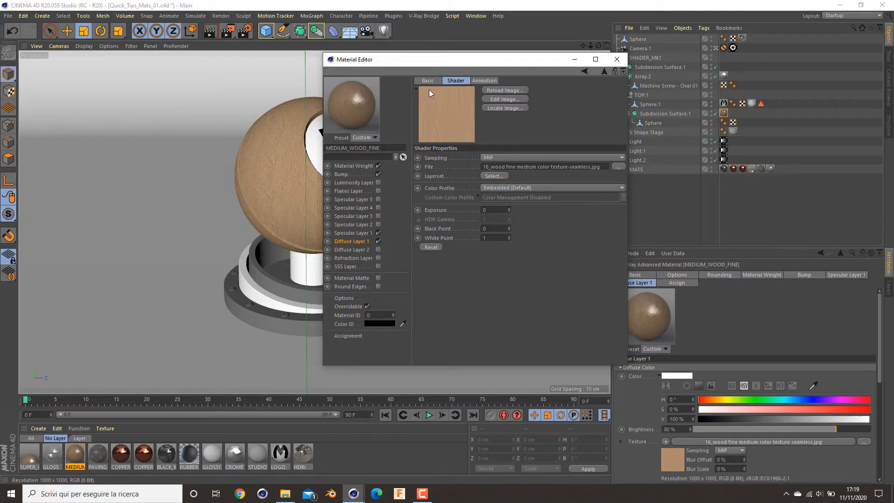
mouse_move(479, 100)
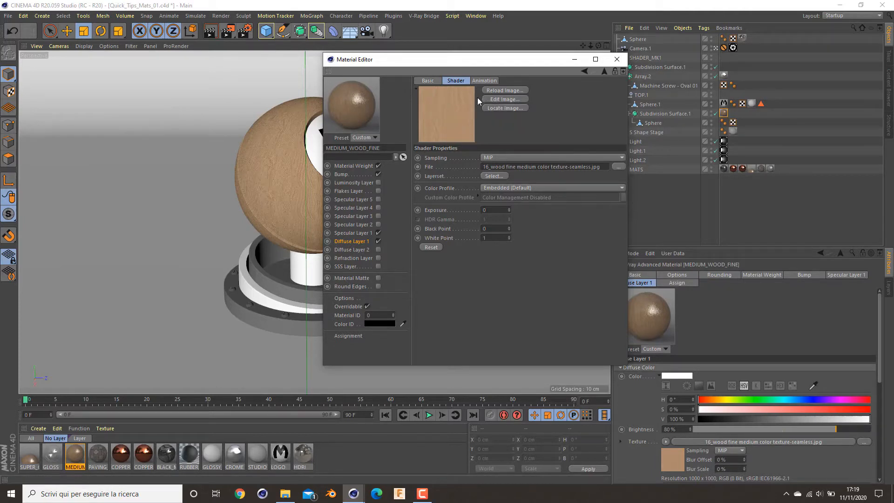
mouse_move(445, 86)
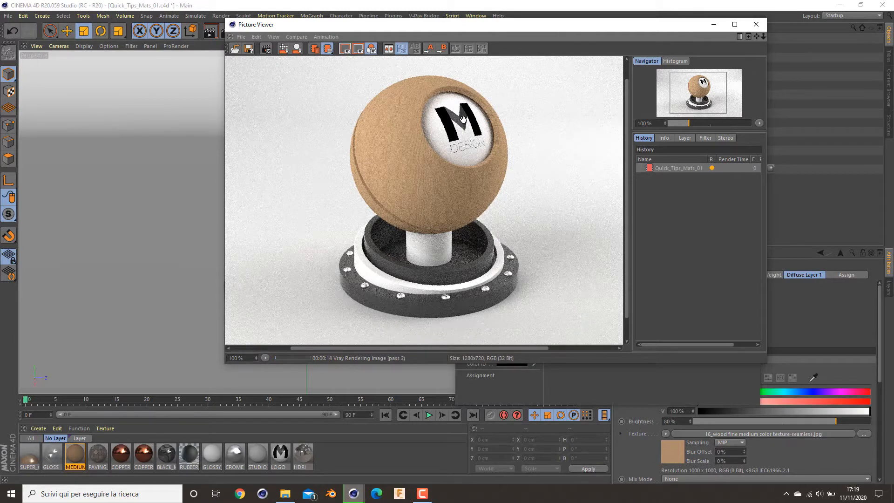
mouse_move(397, 87)
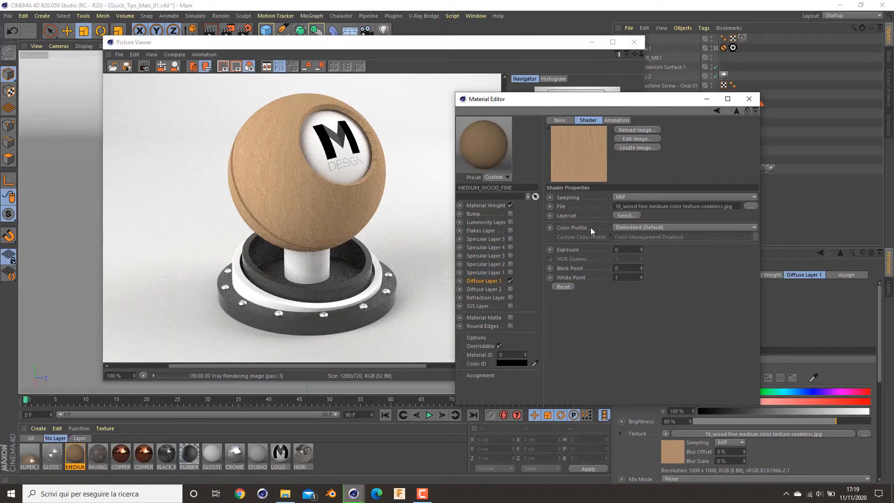
Step: Return to Diffuse Layer 1 settings and close the Picture Viewer, prompting to stop the render
left_click(484, 280)
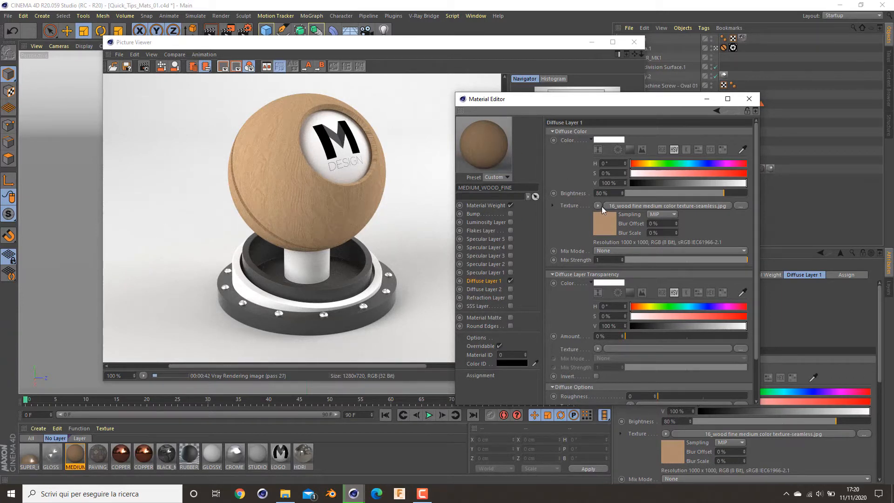
left_click(484, 272)
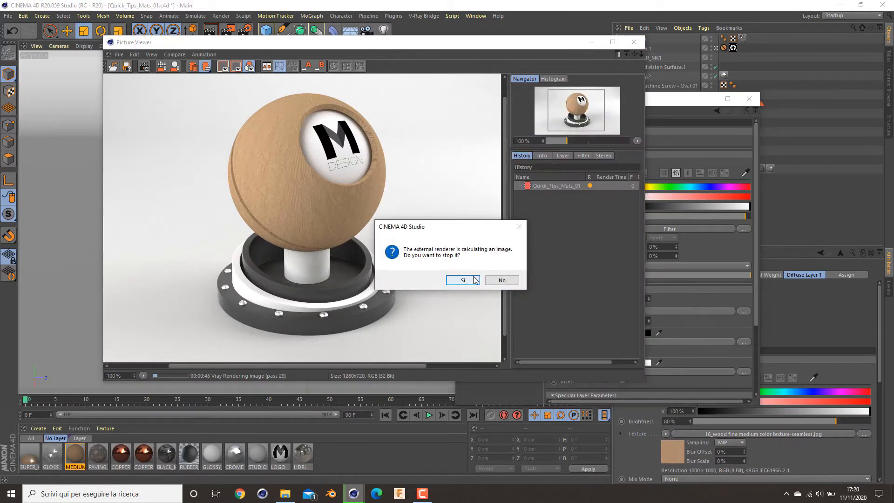
Step: Stop the running render and review the Bump channel's filtered wood texture settings
left_click(463, 281)
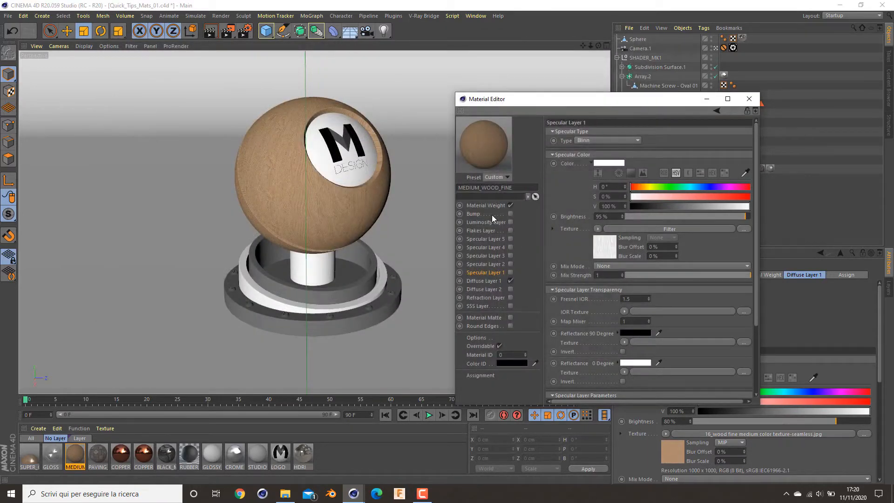
left_click(474, 214)
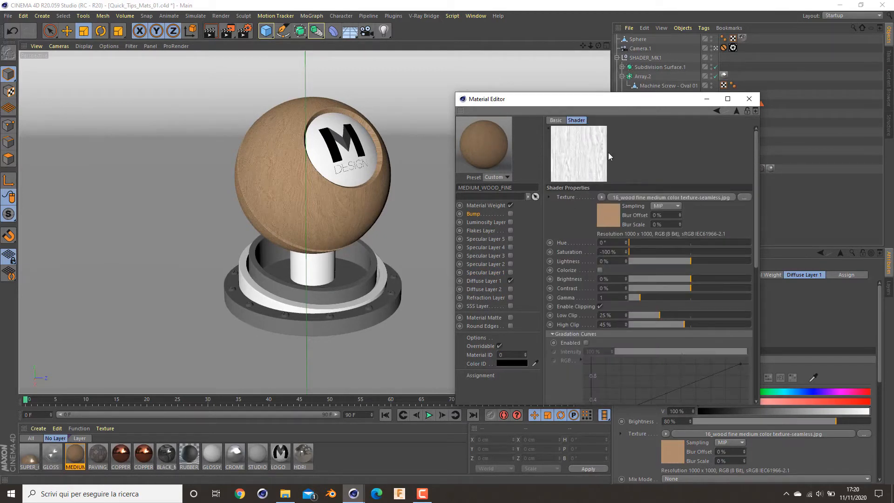
left_click(477, 213)
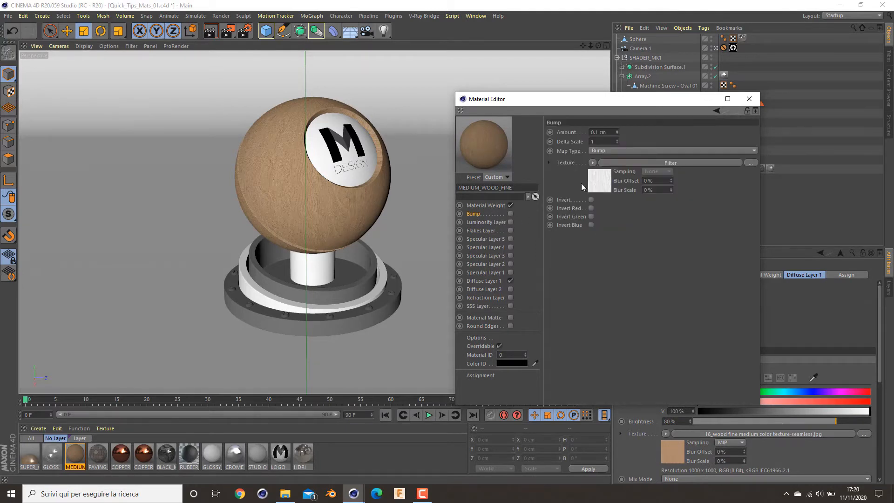
left_click(592, 162)
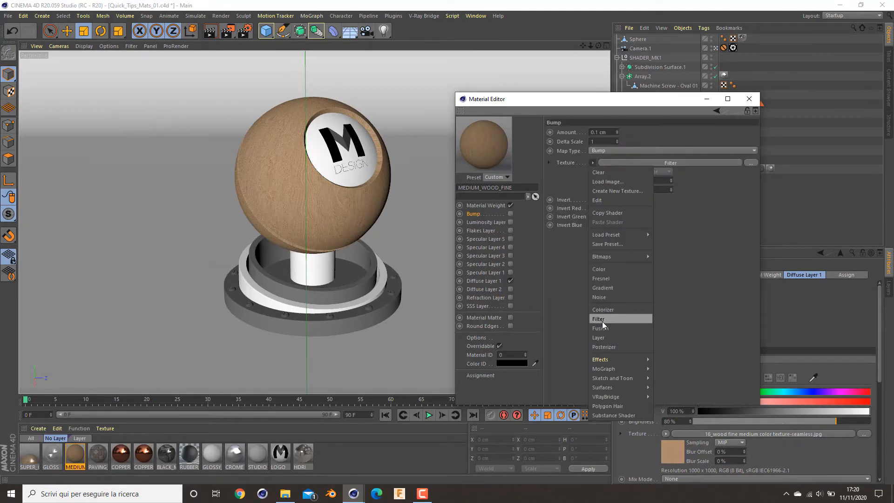
left_click(598, 318)
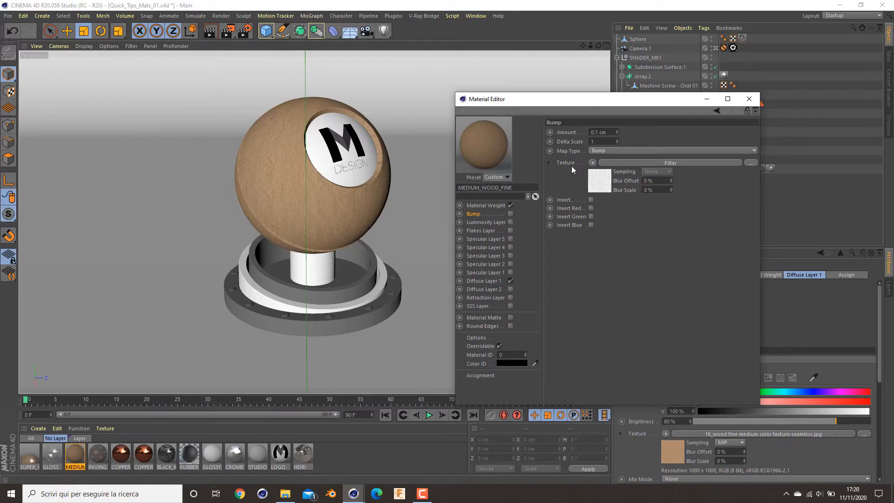
Step: Set the Filter shader to saturation -100% with clipping at low 25% and high 45%
right_click(565, 162)
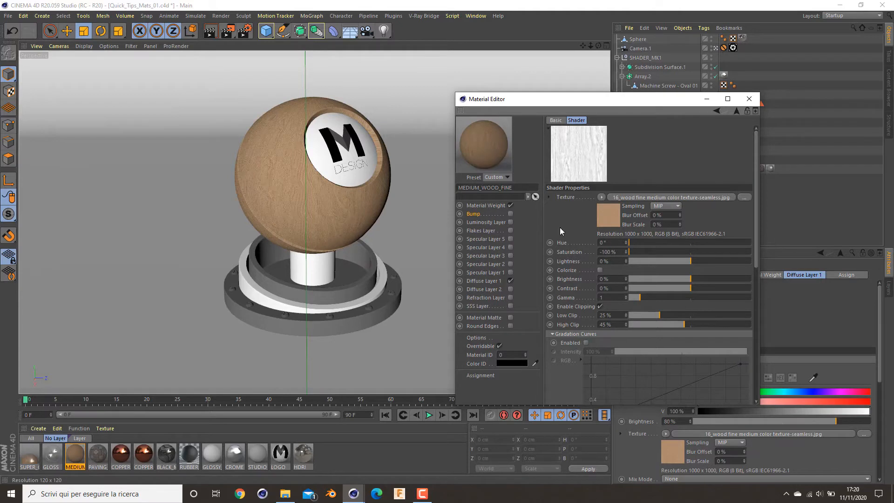
left_click(598, 307)
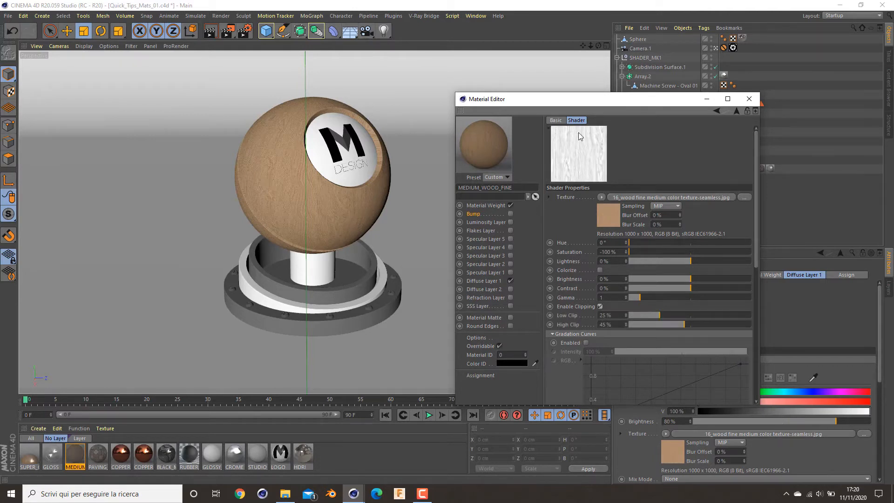
mouse_move(526, 223)
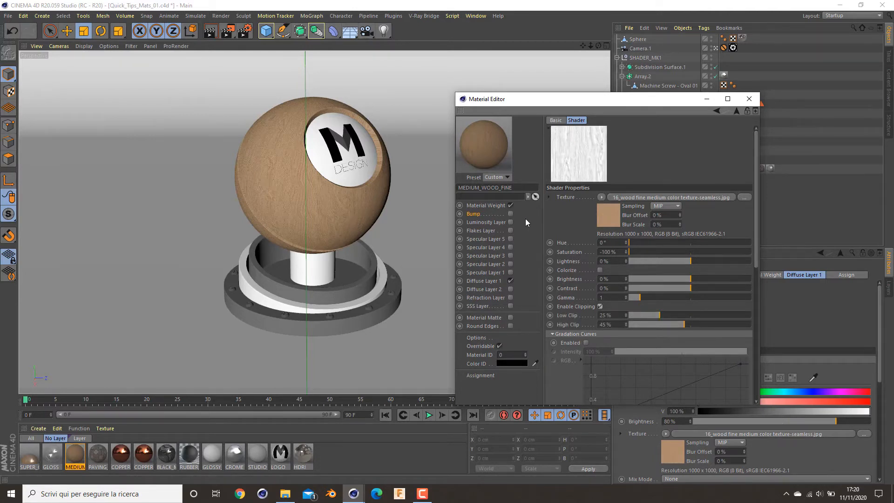
mouse_move(476, 213)
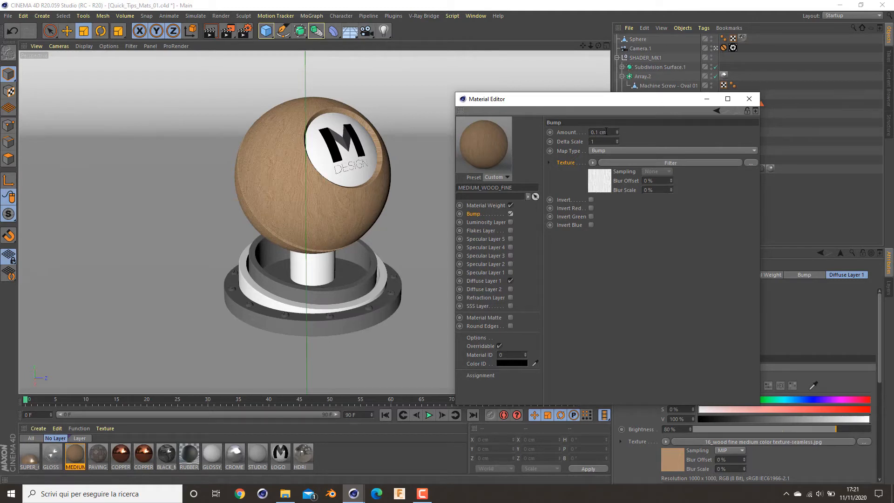
mouse_move(350, 112)
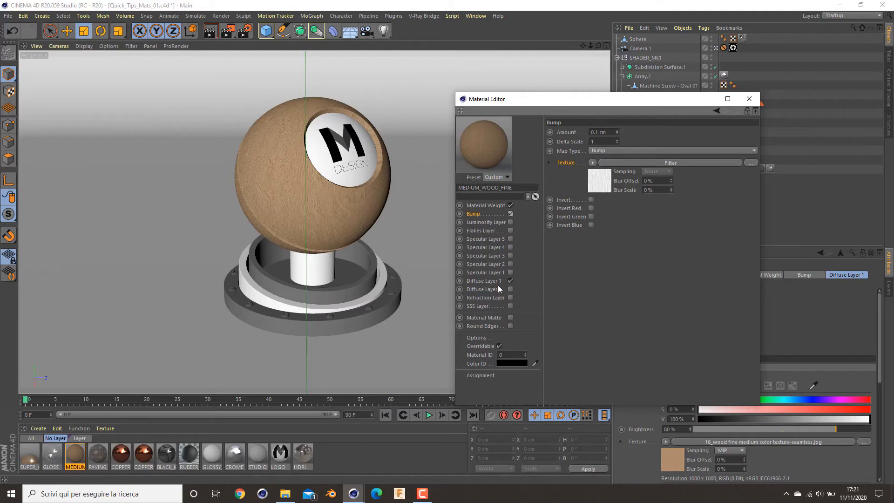
Step: Enable the 0.1 cm filtered bump, set Diffuse Mix Strength to 0 and render the white ball
left_click(485, 281)
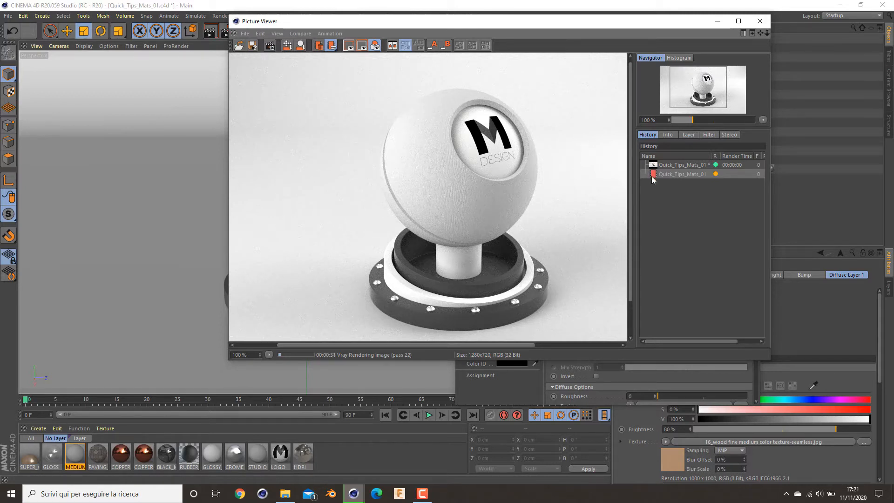
Step: Close the test render and bring up the Bump layer texture's options menu
left_click(682, 175)
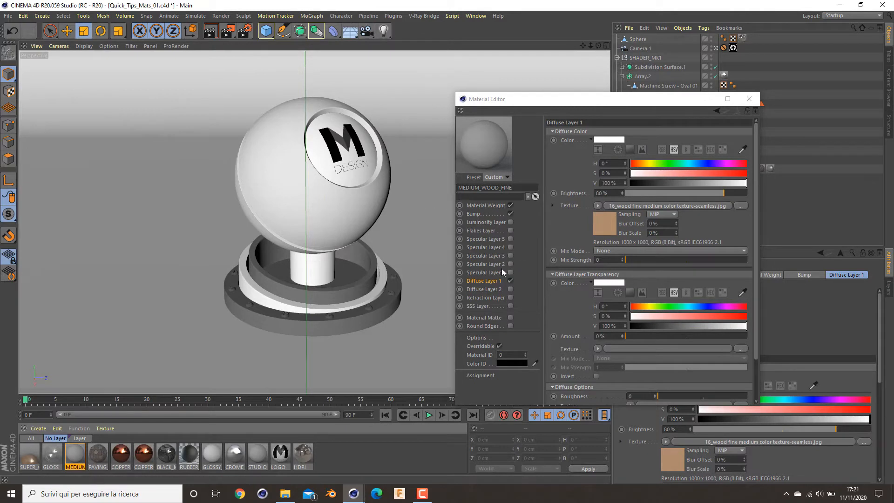
left_click(475, 213)
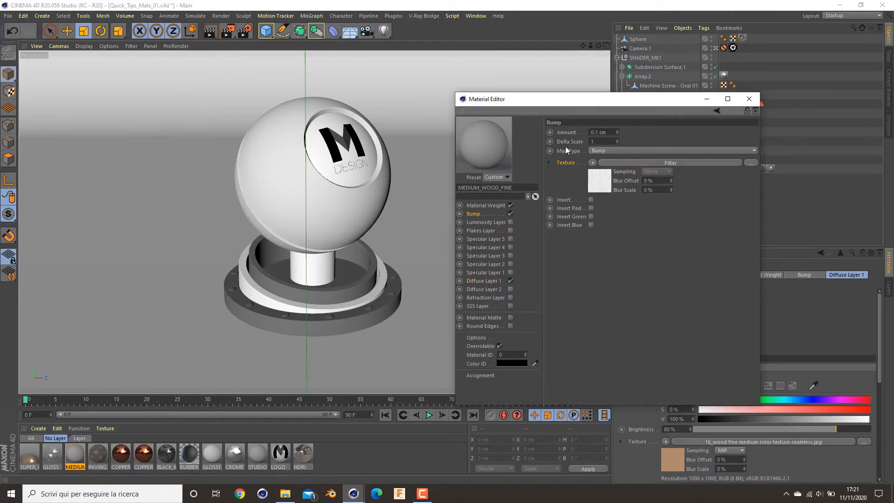
right_click(567, 166)
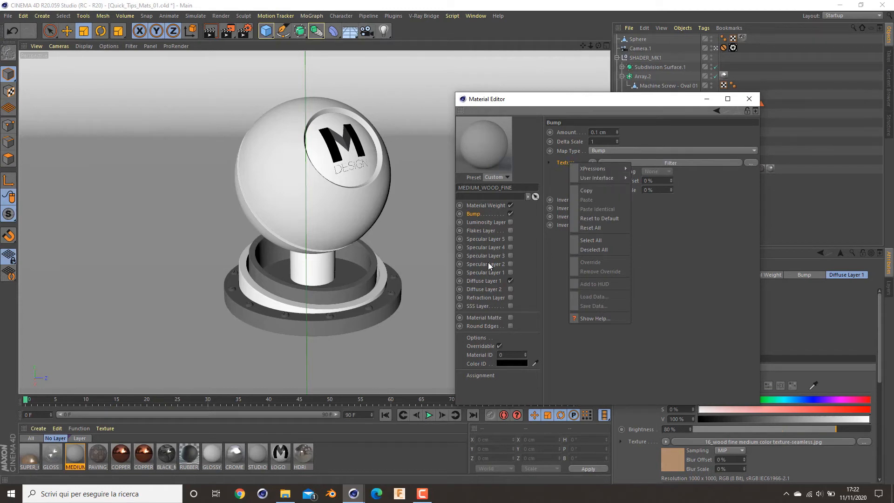
Step: Copy the filtered bump texture into Specular Layer 1's Texture field and enable that layer
left_click(484, 272)
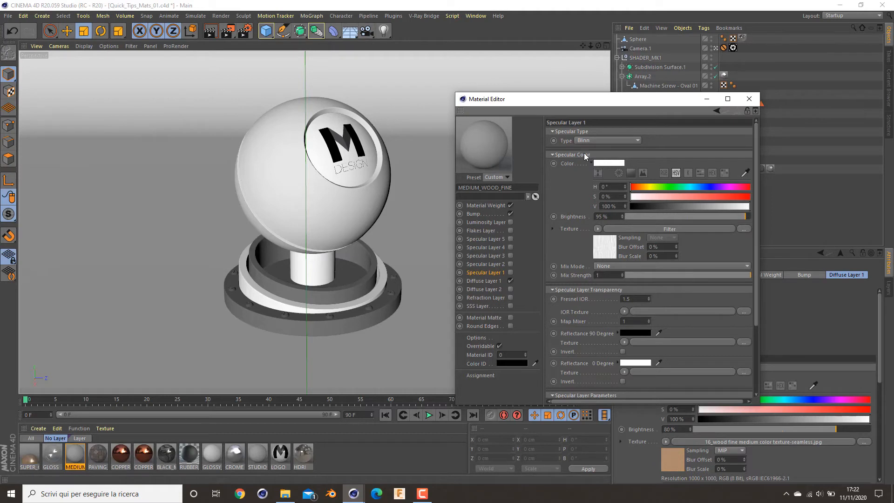
left_click(577, 121)
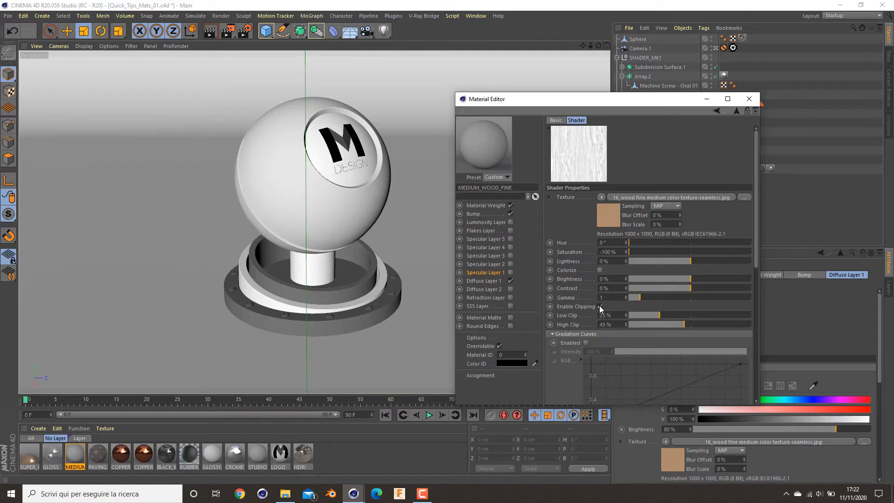
left_click(590, 306)
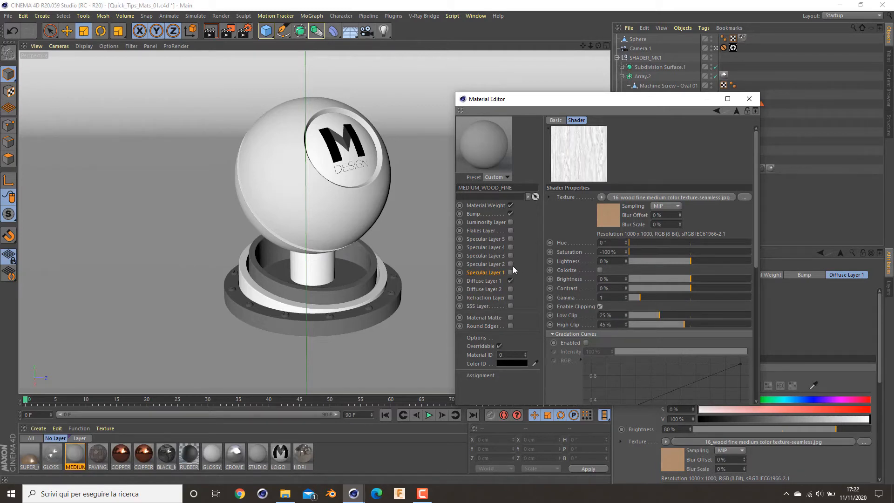
mouse_move(476, 279)
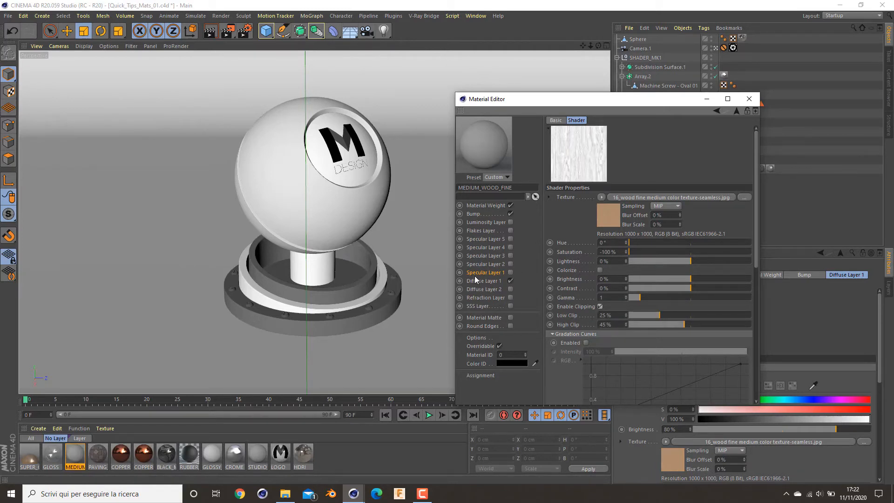
mouse_move(515, 290)
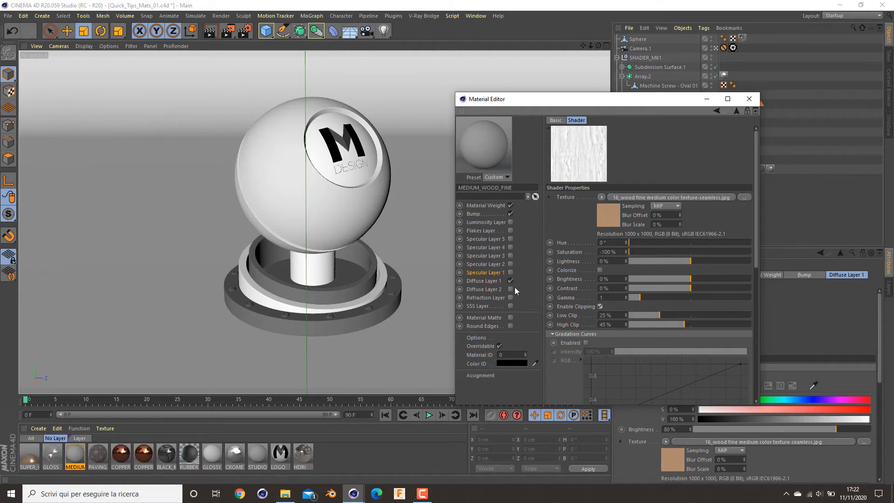
mouse_move(674, 326)
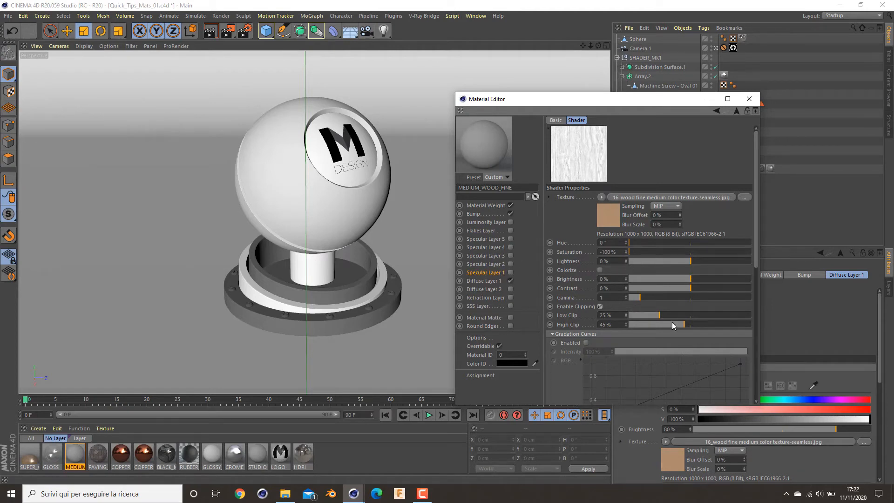
mouse_move(665, 308)
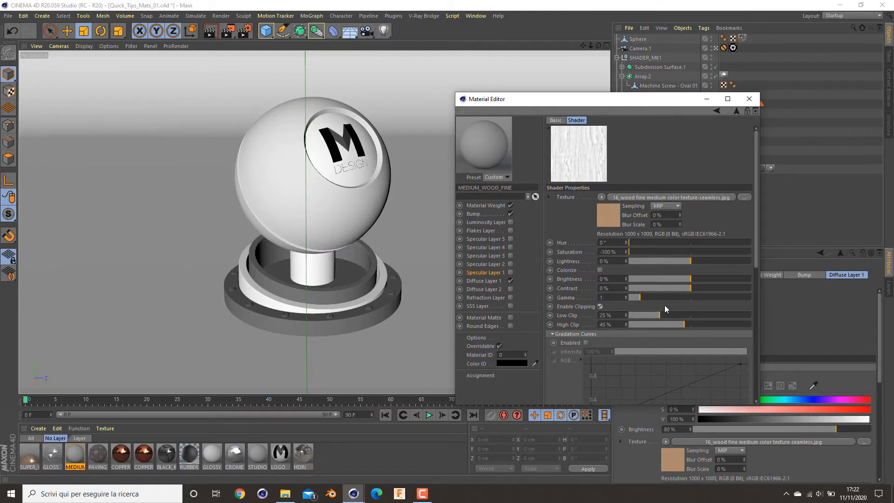
left_click(483, 272)
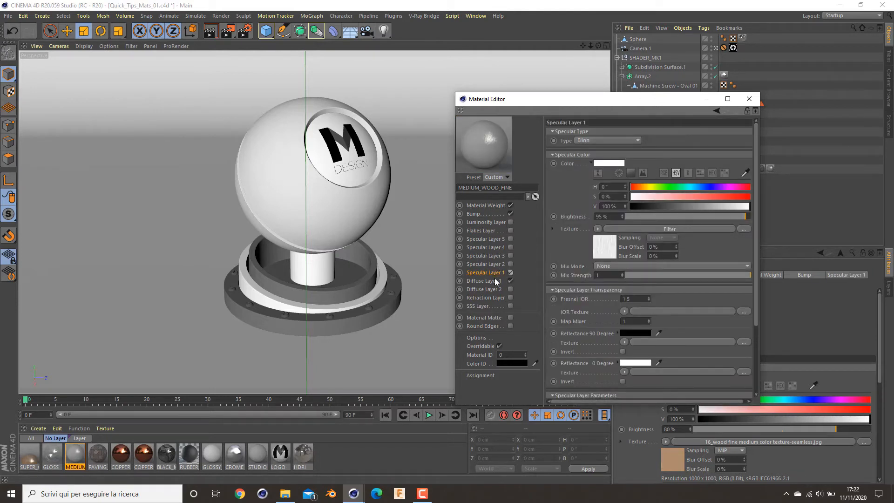
Step: Set Diffuse Layer 1 Mix Strength to 1 and Specular Layer 1 Reflection Glossiness to 0.8
left_click(485, 281)
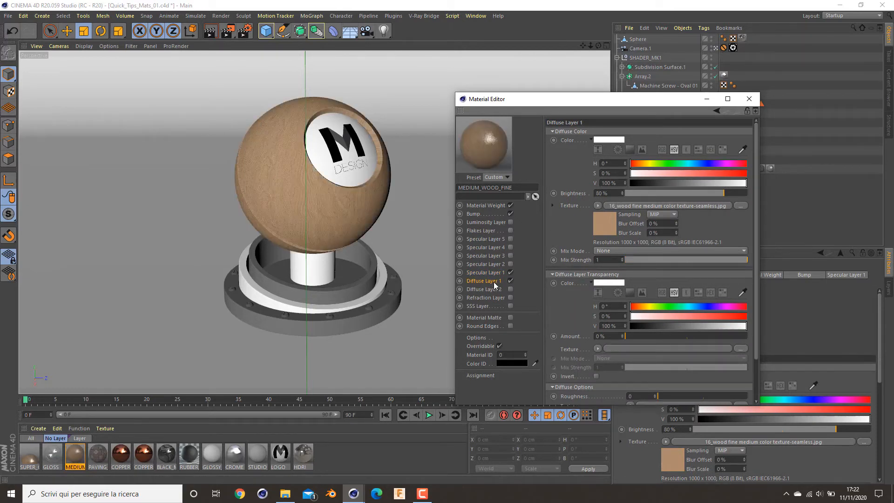
left_click(484, 272)
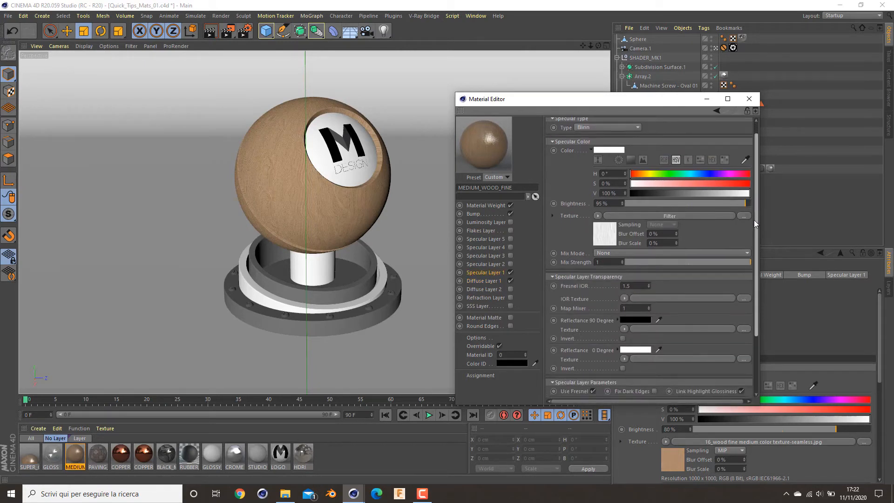
scroll("down", 3)
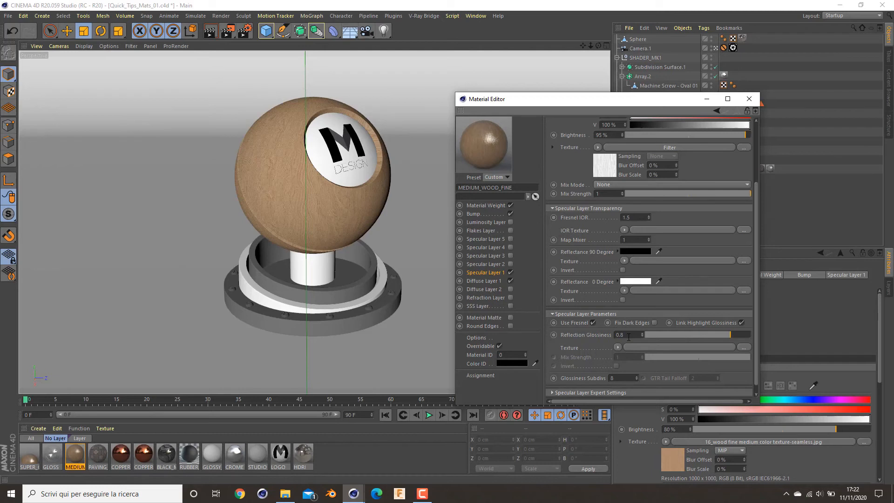
mouse_move(669, 251)
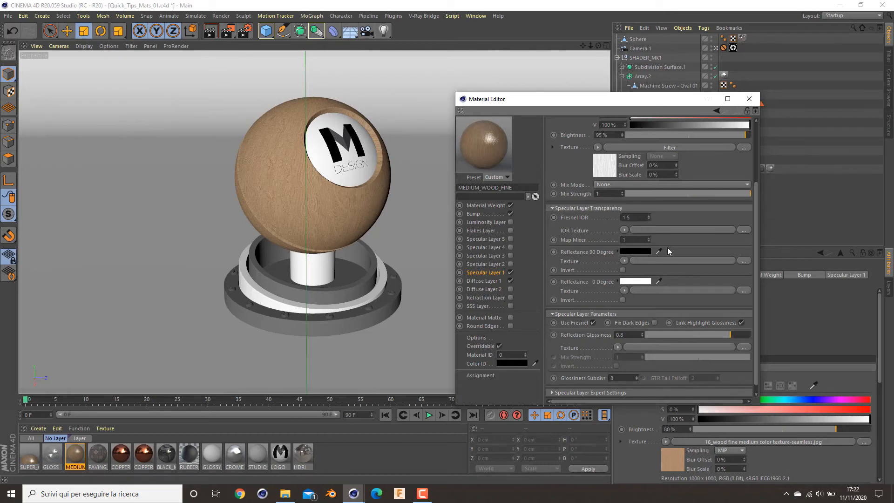
mouse_move(743, 215)
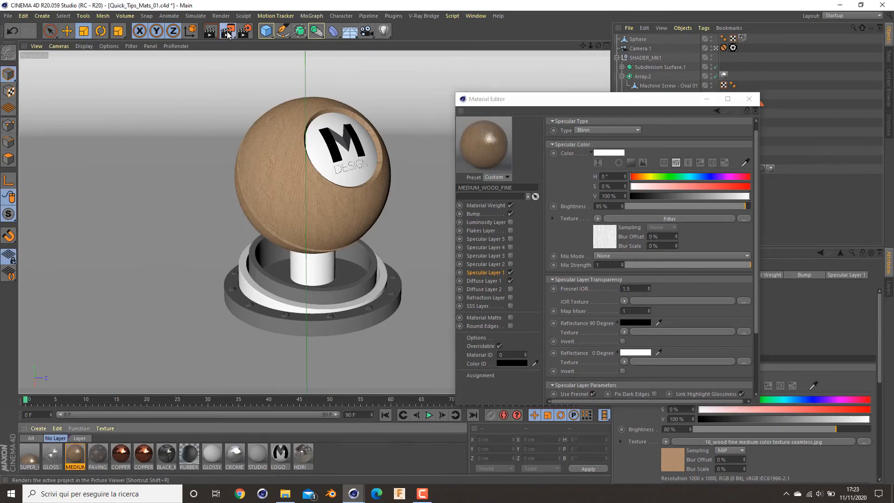
Step: Render the glossy wood ball with bump and specular detail to Picture Viewer (Shift+R)
left_click(228, 31)
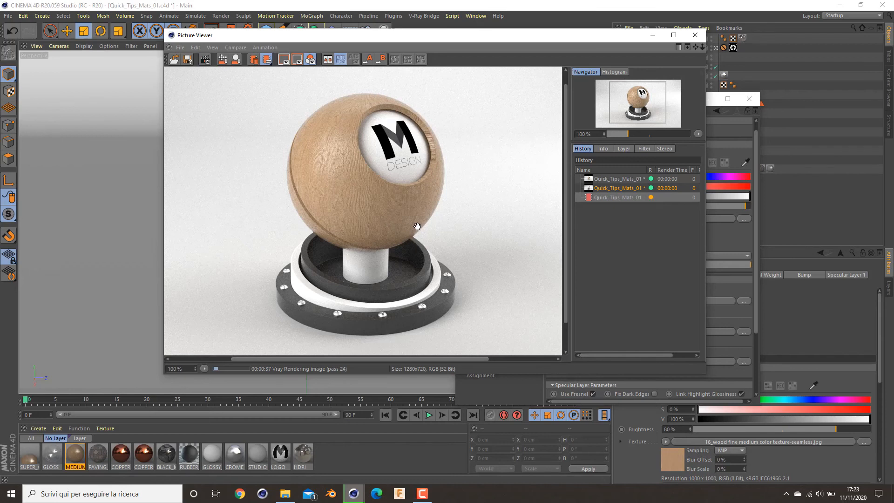
mouse_move(425, 183)
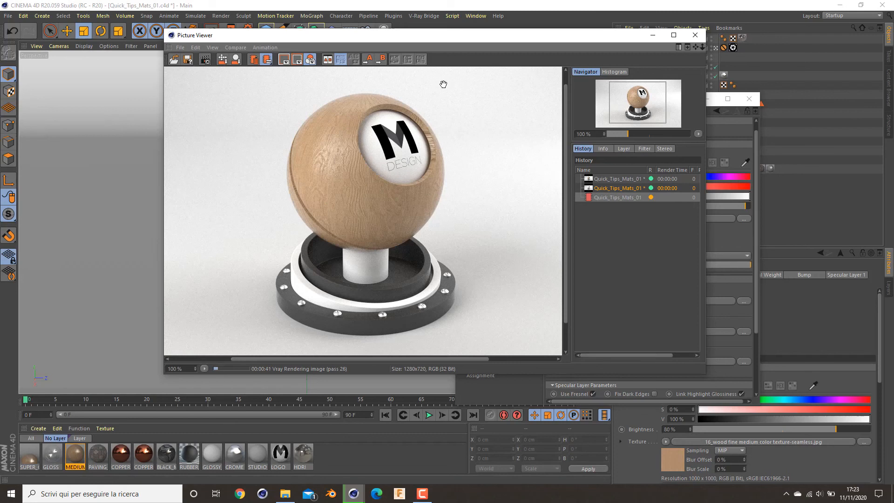
mouse_move(525, 265)
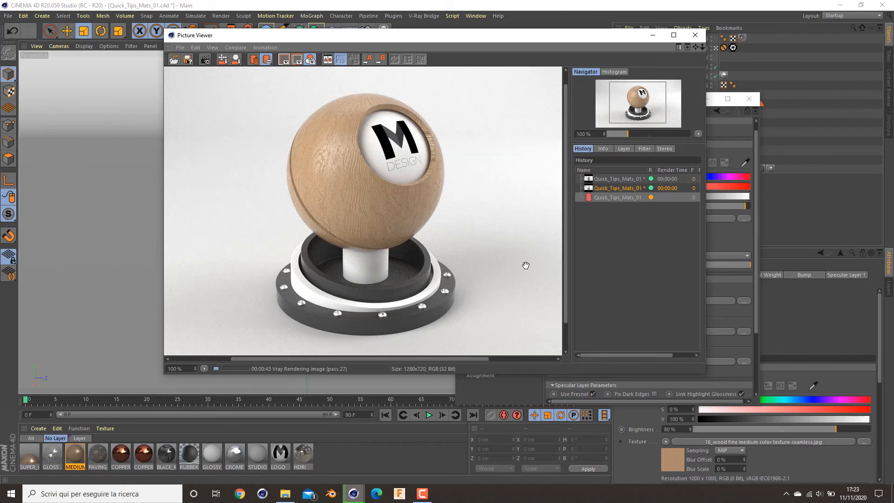